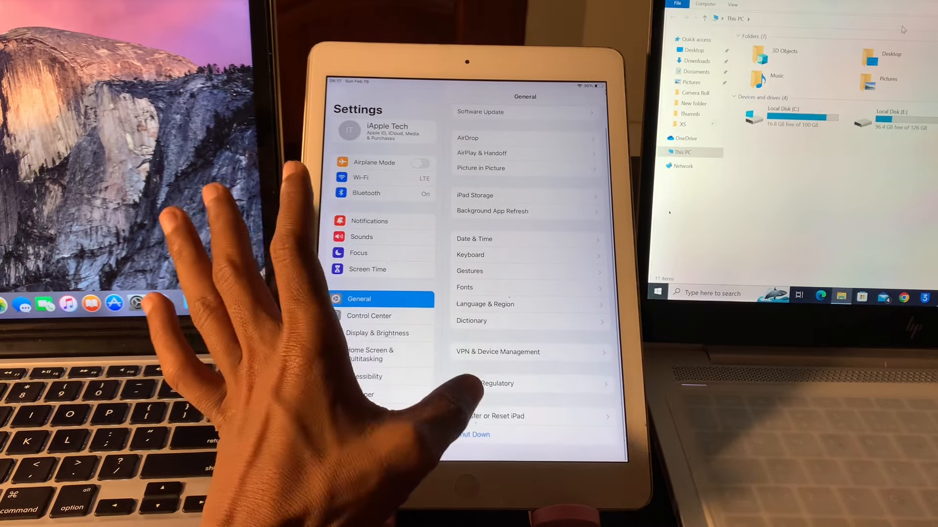
- Start Erase All Content and Settings under Transfer or Reset iPad and continue past the summary
click(490, 416)
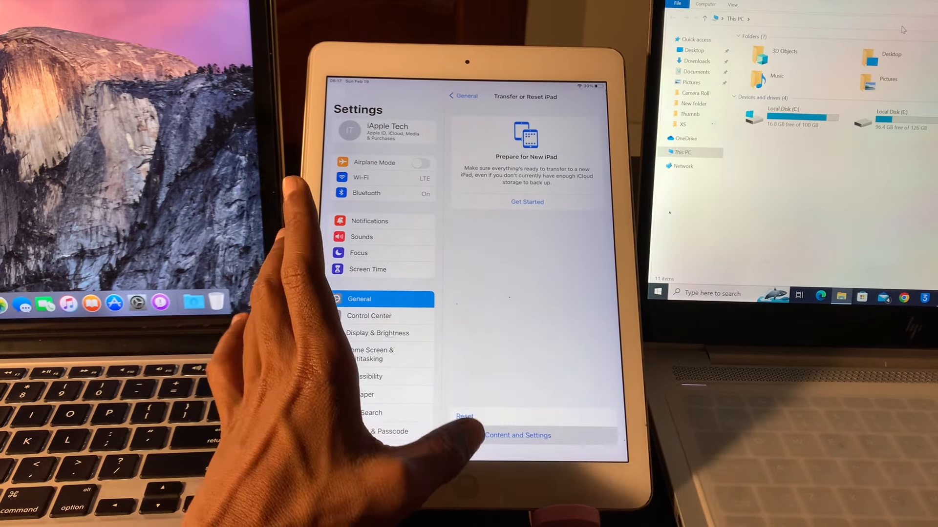
click(518, 435)
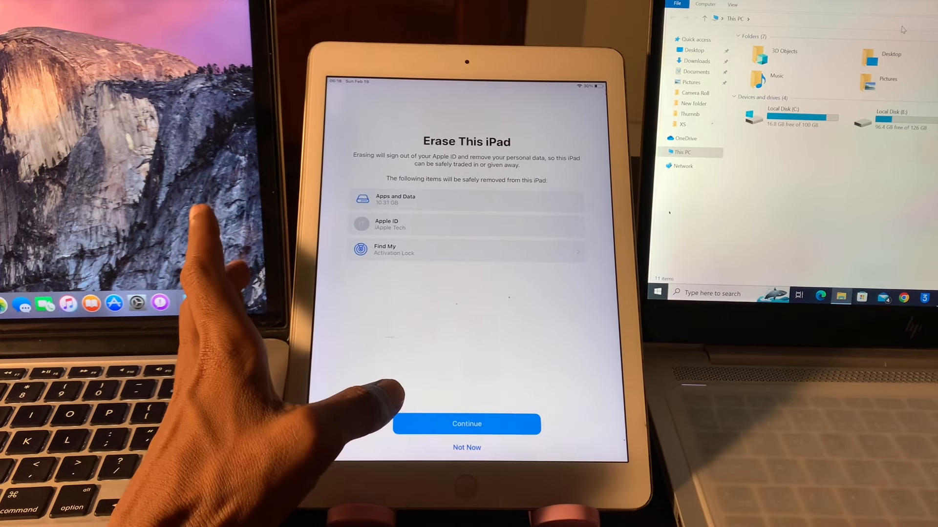
click(467, 424)
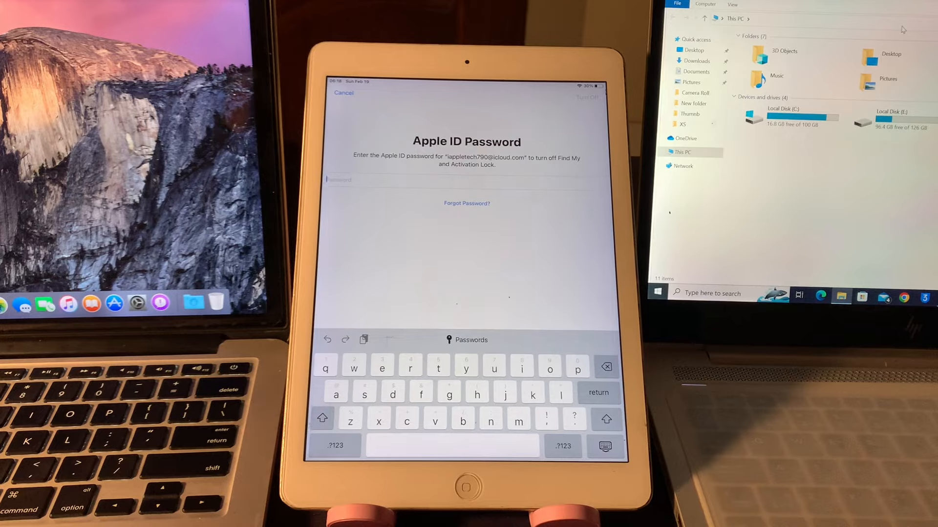
- Cancel the Apple ID password prompt for turning off Find My
click(343, 94)
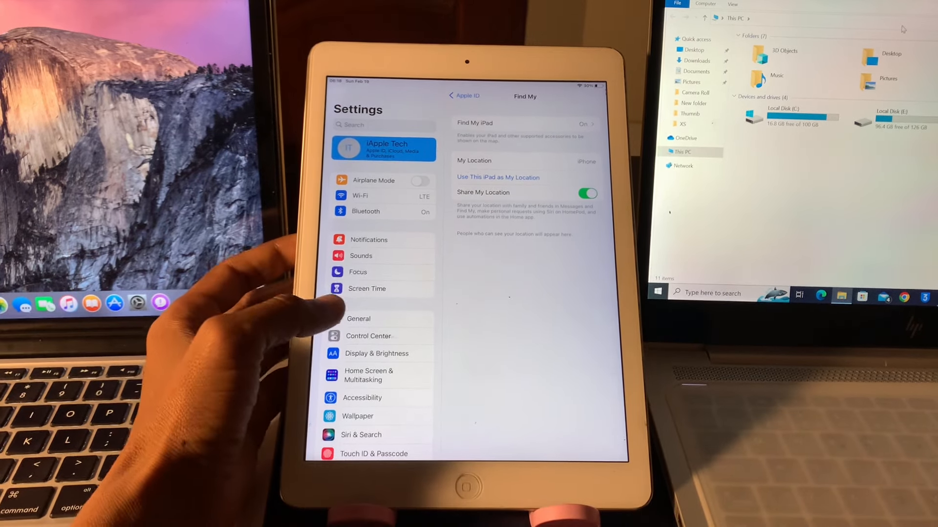
- Restart Erase All Content and Settings from General > Transfer or Reset iPad and continue
click(359, 319)
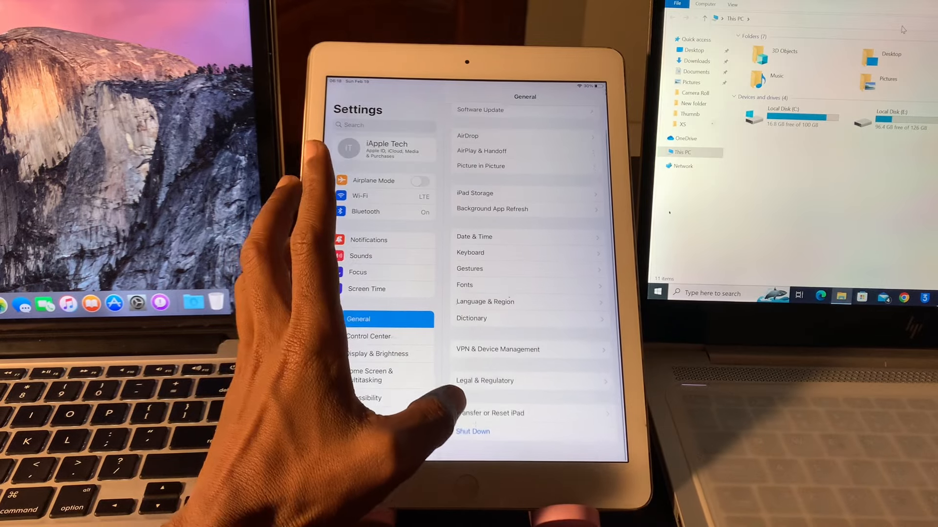
click(490, 414)
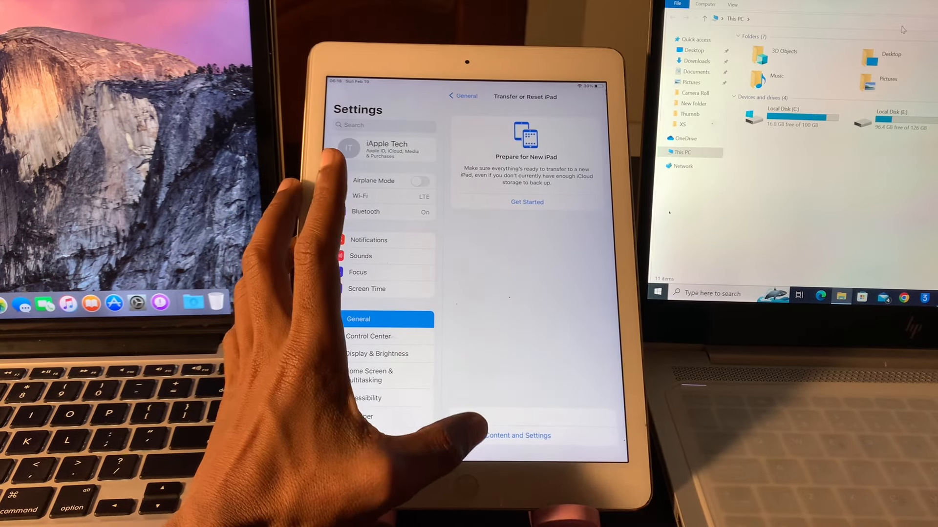
click(517, 435)
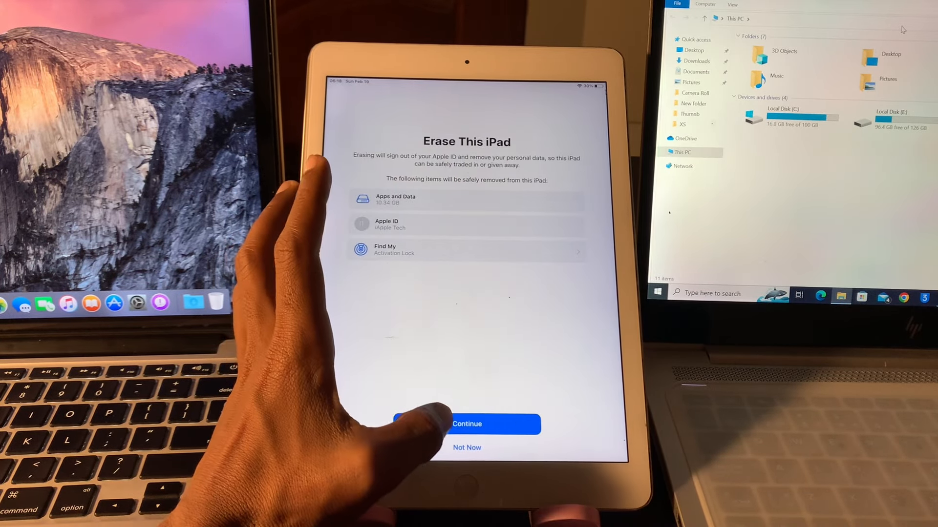
click(467, 424)
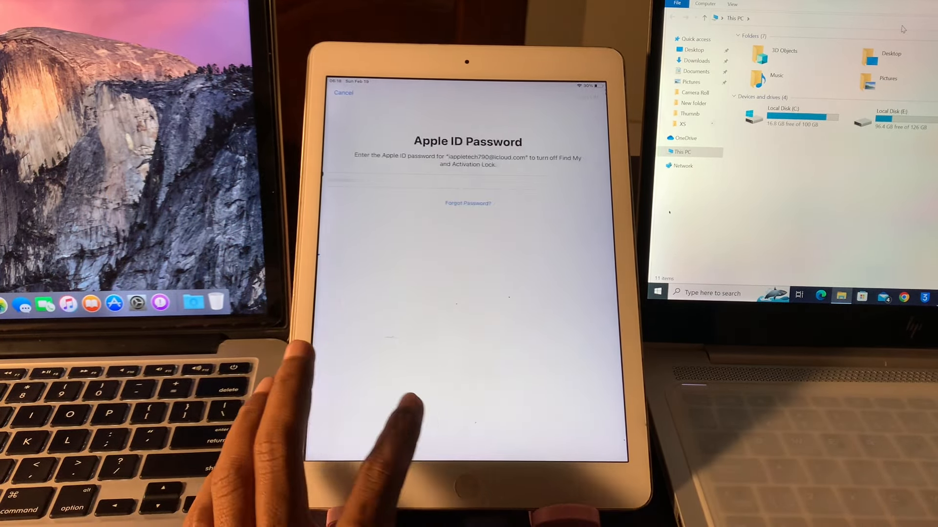
- Cancel the reappeared Apple ID password prompt
click(466, 181)
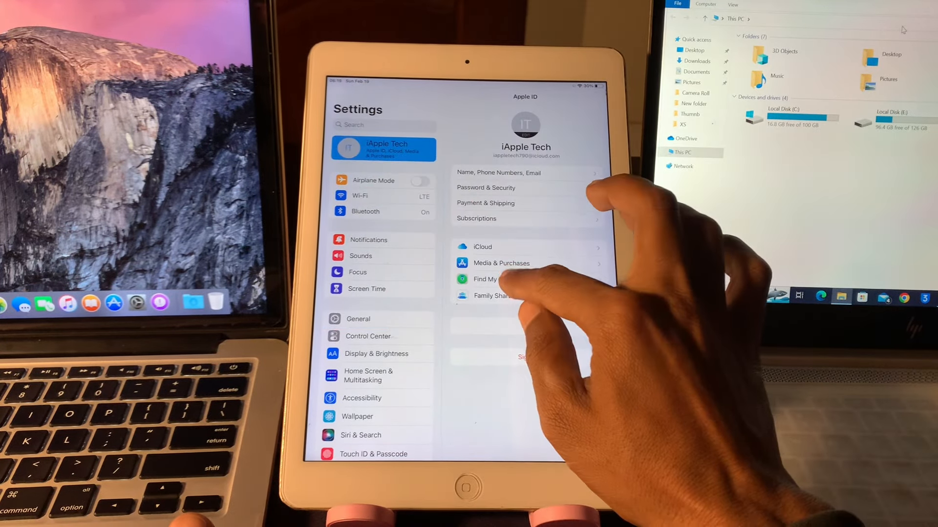
- Switch off and confirm Find My iPad in the Apple ID's Find My settings
click(484, 280)
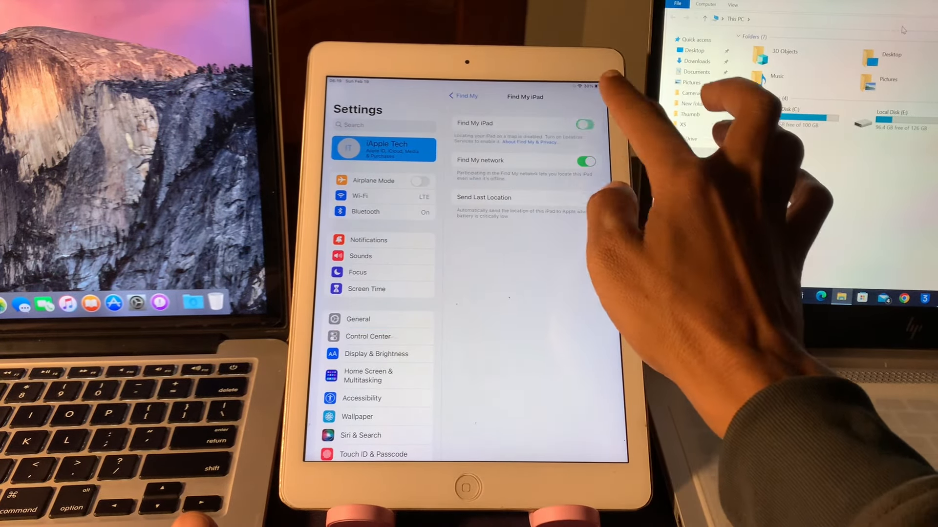
click(584, 124)
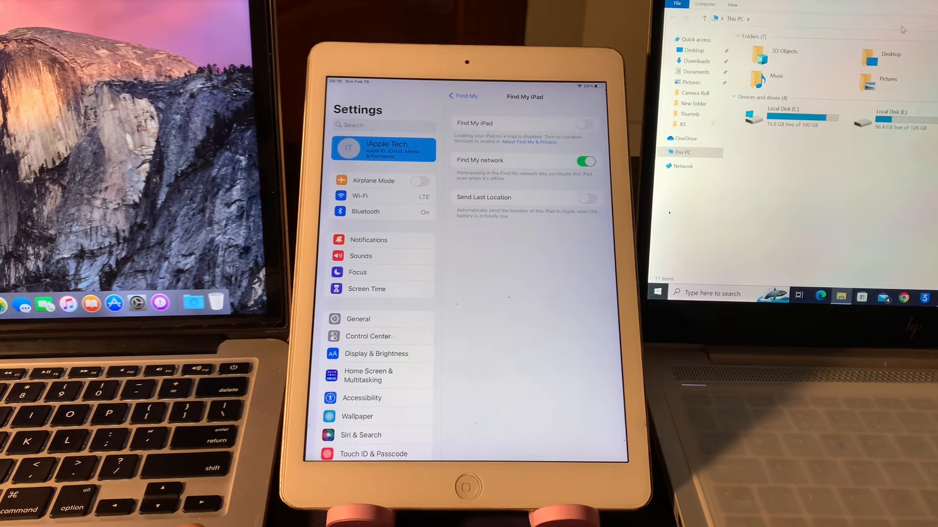
click(584, 123)
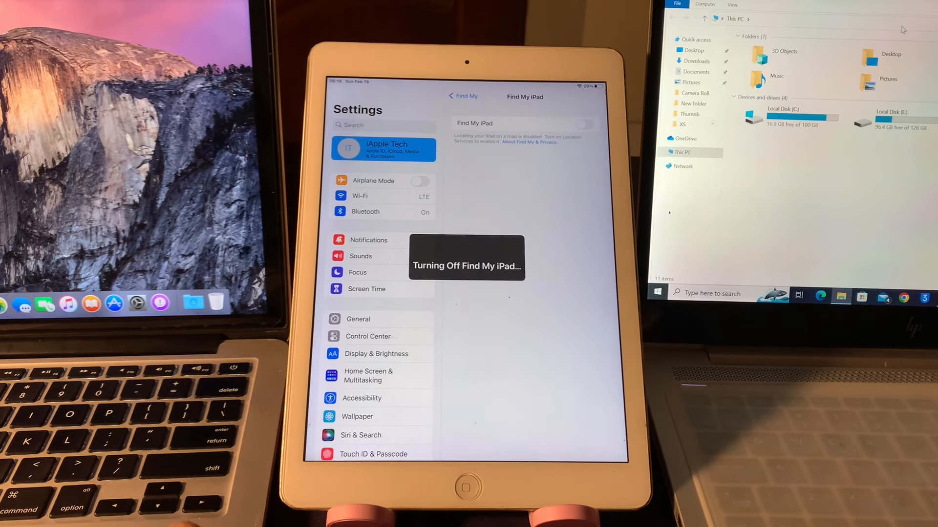
click(358, 319)
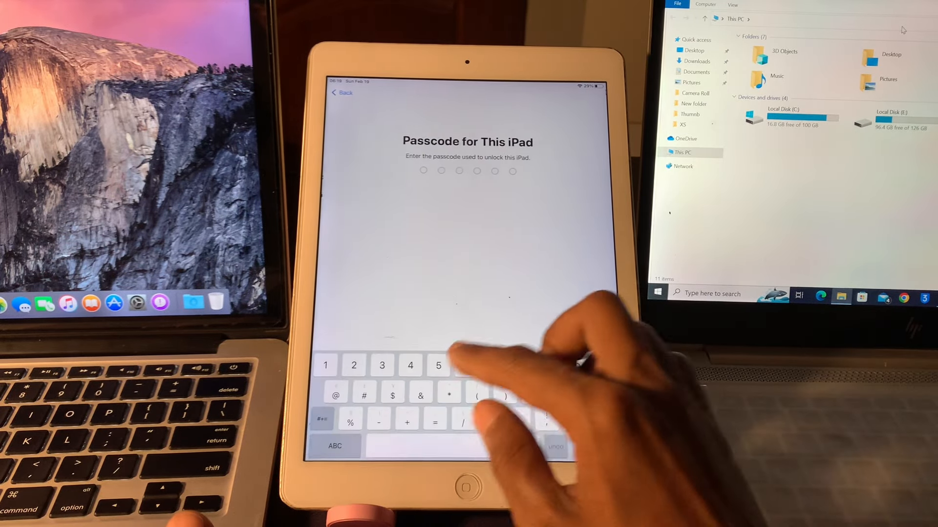
- Enter the iPad passcode and skip the iCloud backup
click(437, 365)
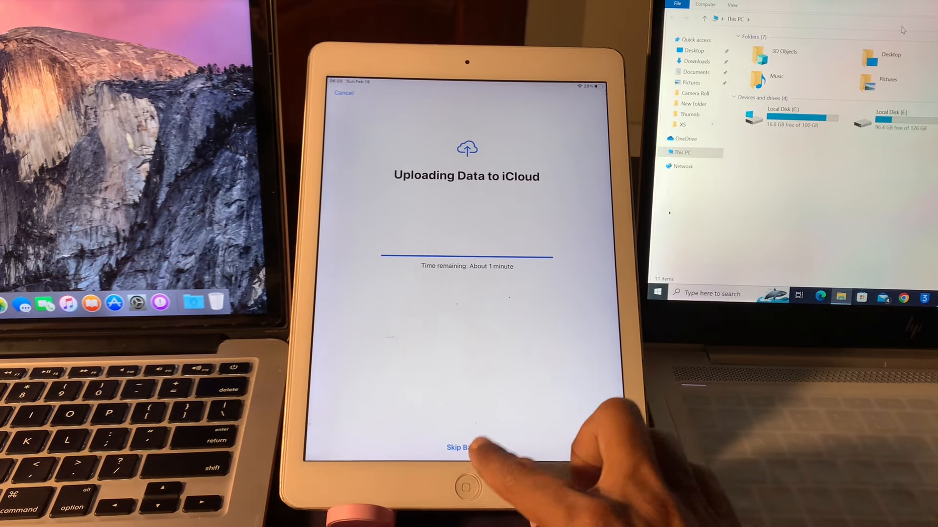
click(466, 448)
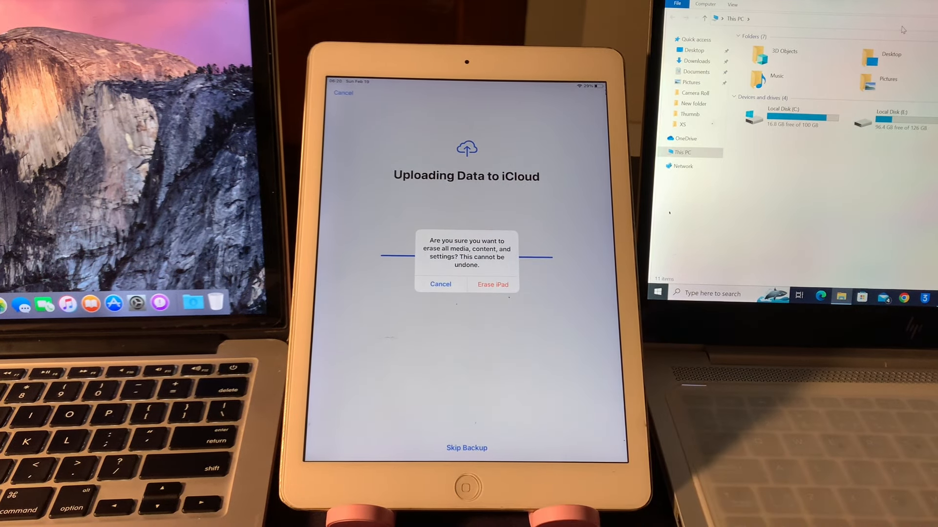